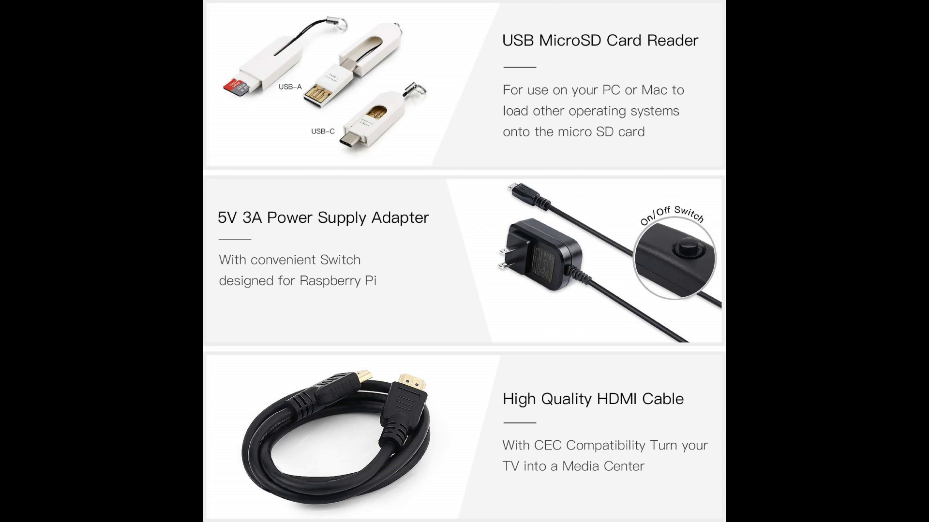
pyautogui.scroll(-3)
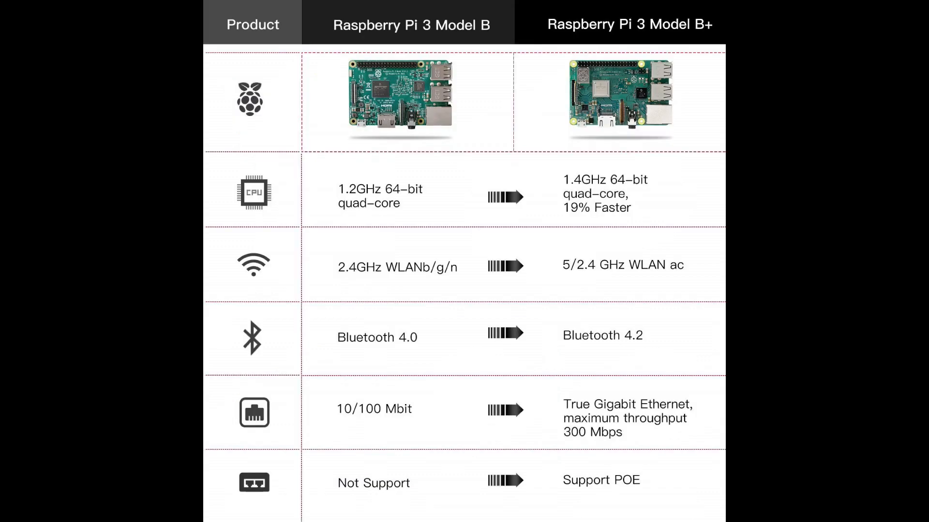